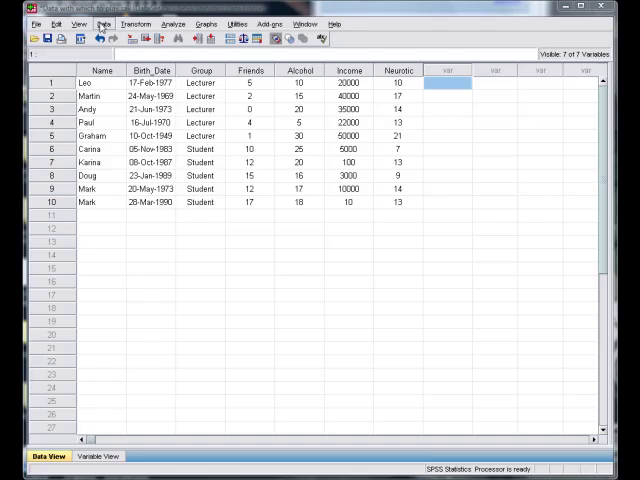
Bring up the Data commands to reach Select Cases.
left_click(104, 24)
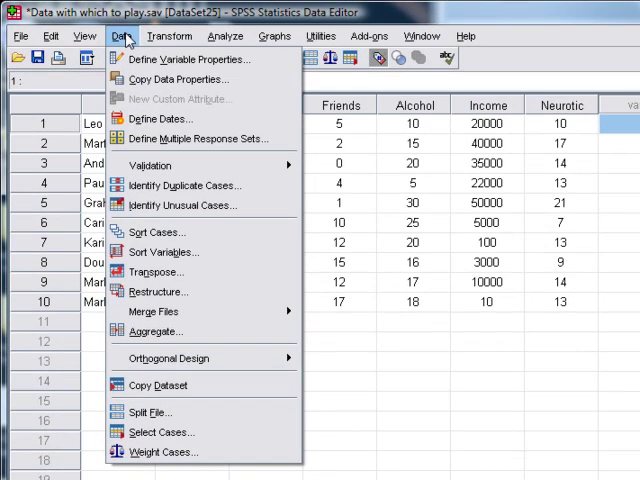
mouse_move(168, 432)
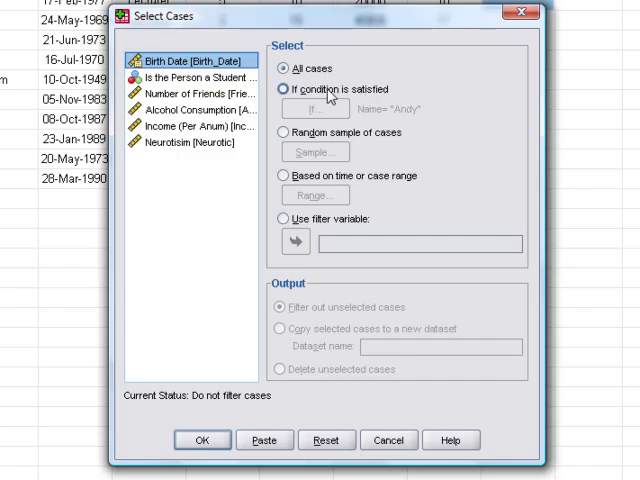
Choose 'Based on time or case range' as the selection method.
left_click(287, 70)
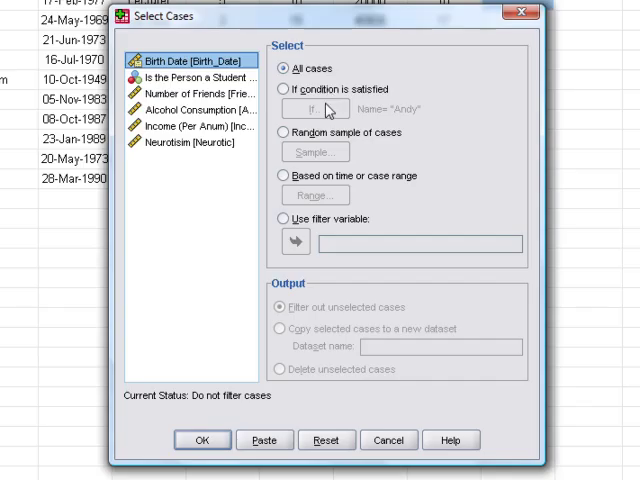
left_click(284, 132)
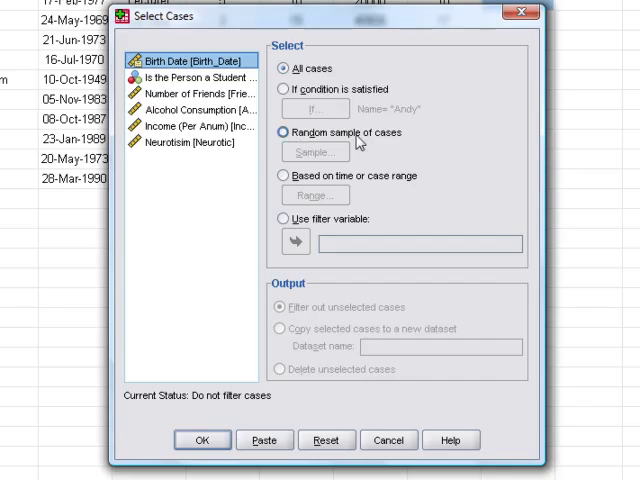
left_click(282, 175)
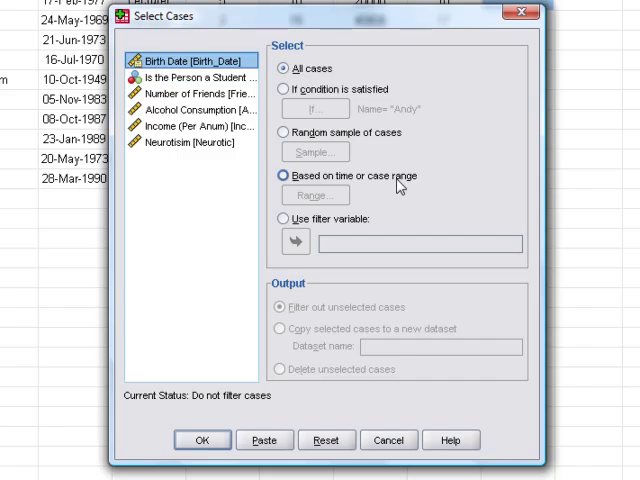
left_click(281, 175)
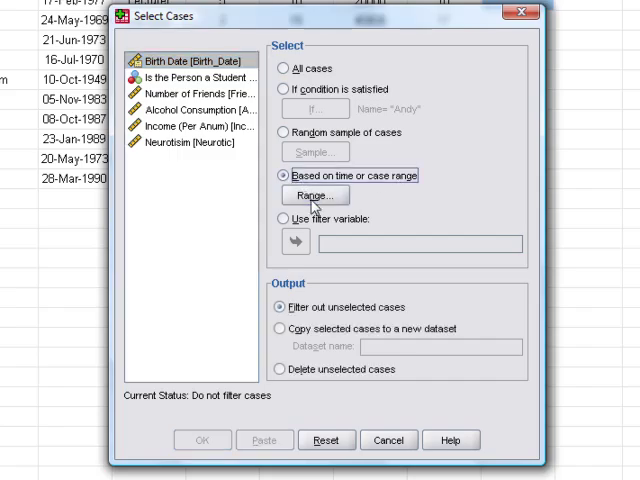
Set the case range to cases 1 through 5.
left_click(313, 194)
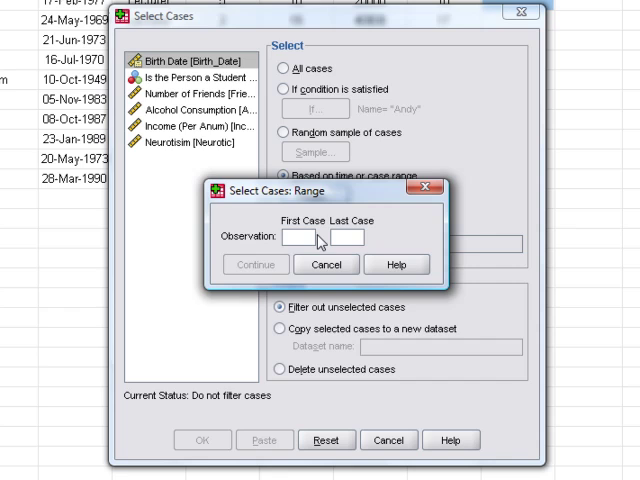
type("1")
type("5")
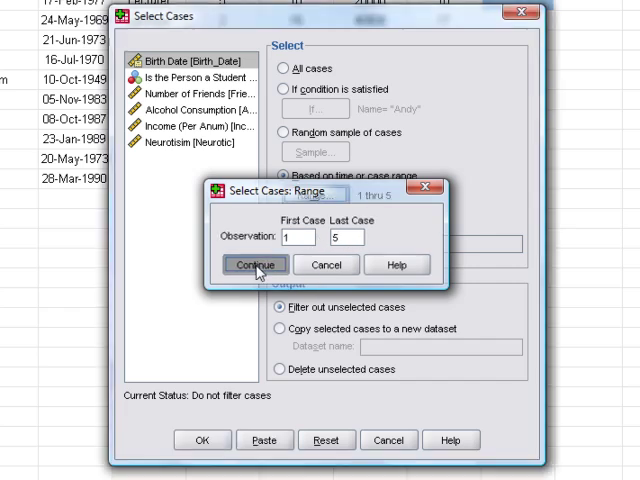
left_click(255, 265)
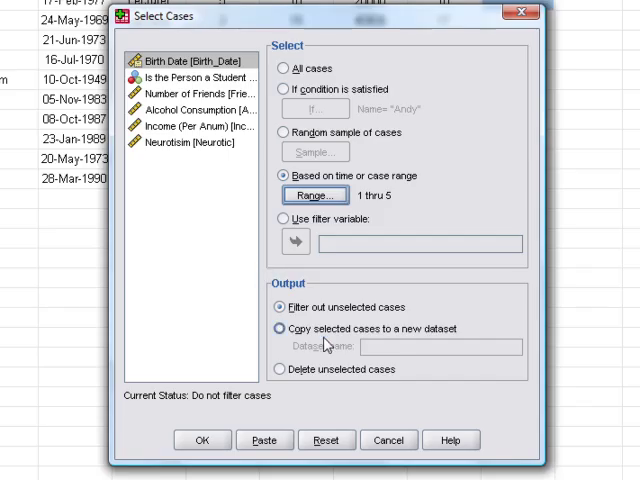
Try deleting and copying unselected cases, then keep 'Filter out unselected cases'.
left_click(280, 306)
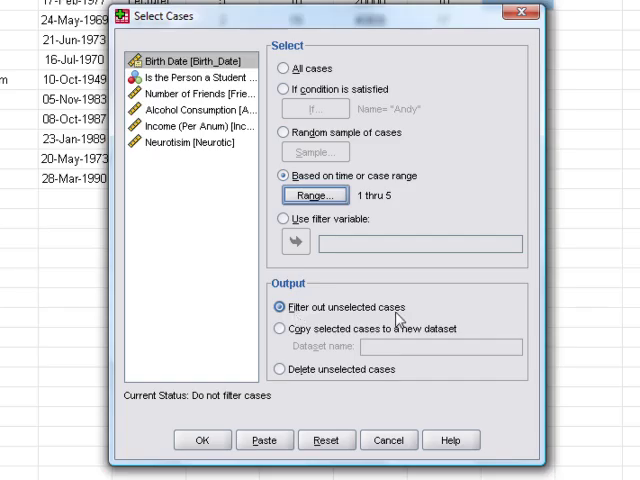
left_click(280, 369)
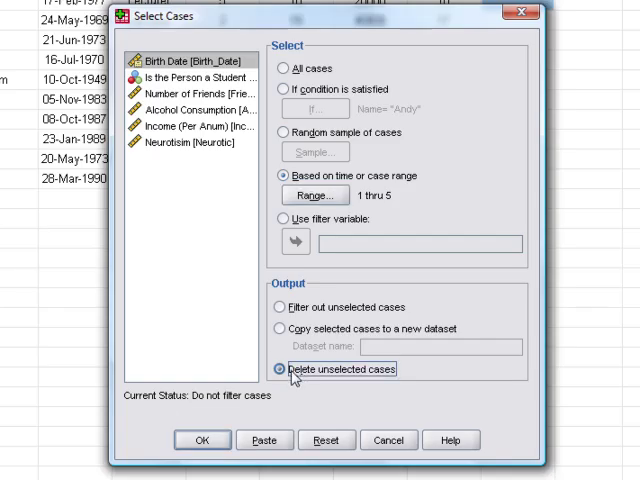
left_click(275, 328)
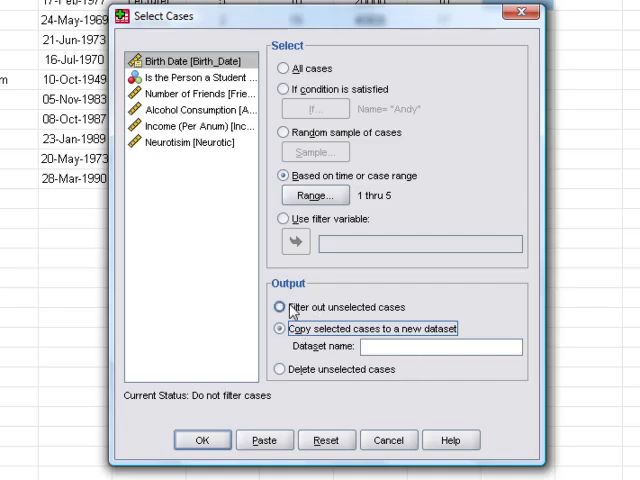
left_click(279, 307)
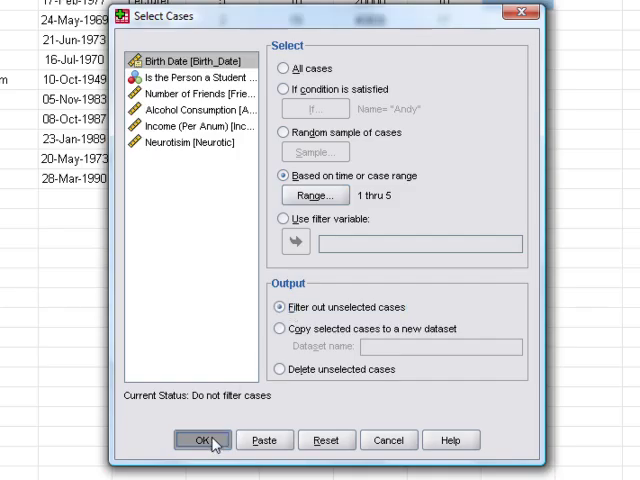
Apply the range filter so cases 6 to 10 are struck out, then return to the Data commands.
left_click(204, 437)
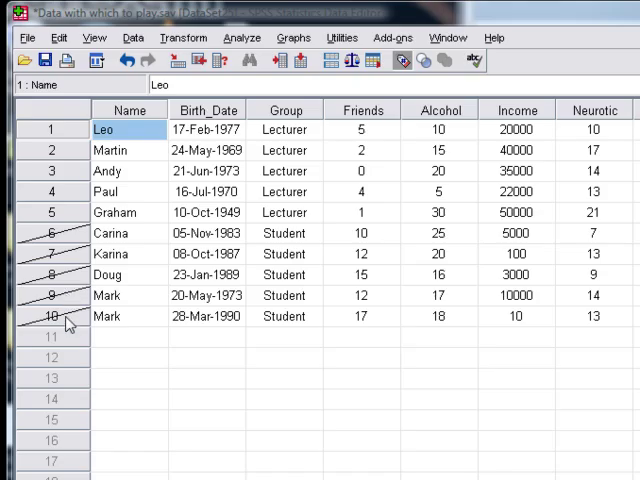
mouse_move(62, 132)
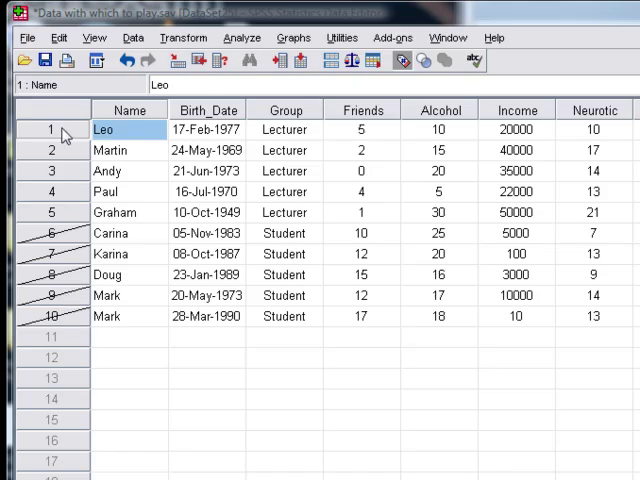
mouse_move(65, 237)
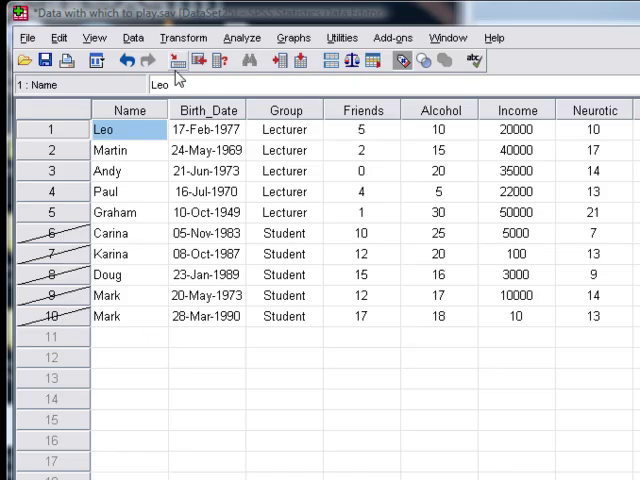
left_click(133, 38)
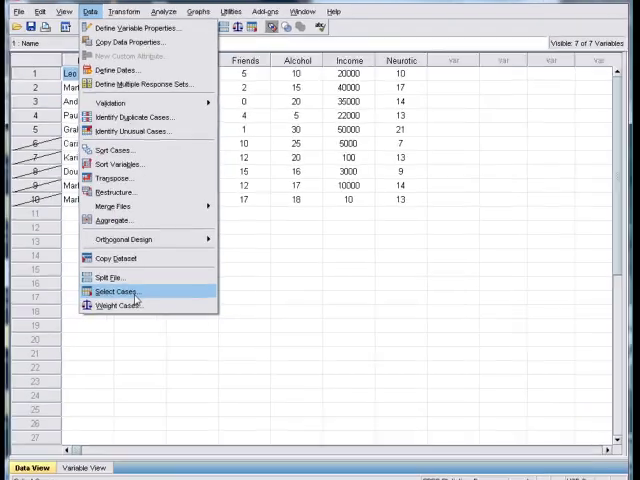
Filter to a random sample of approximately 40% of cases.
left_click(114, 291)
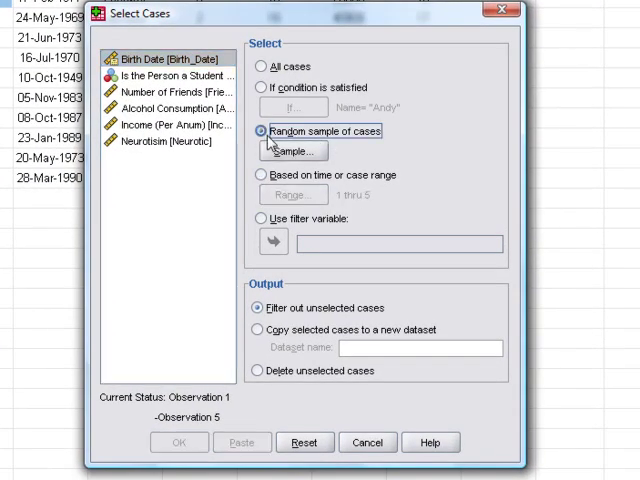
left_click(292, 151)
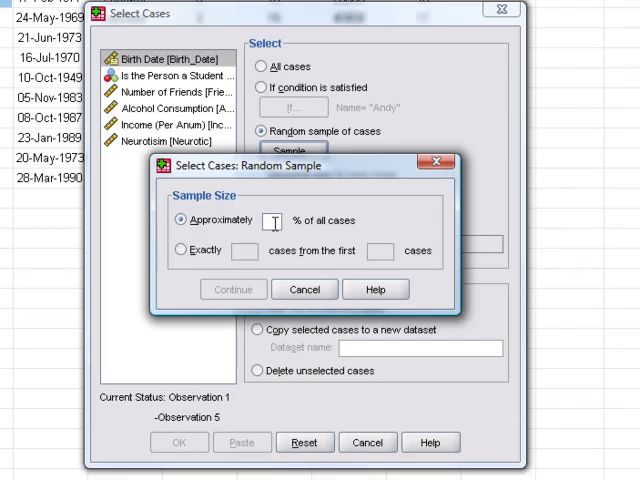
type("50")
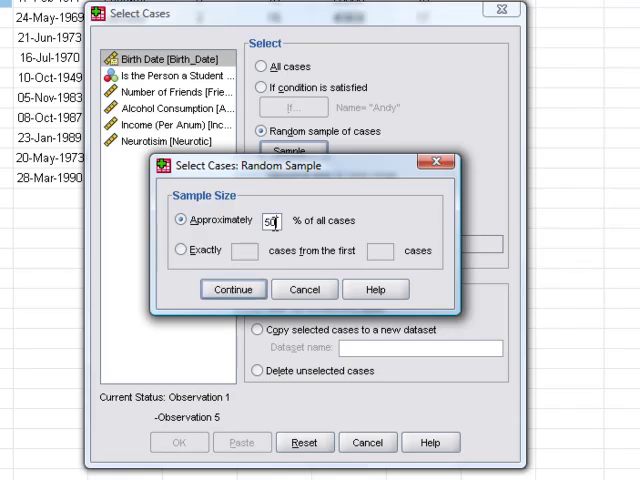
type("40")
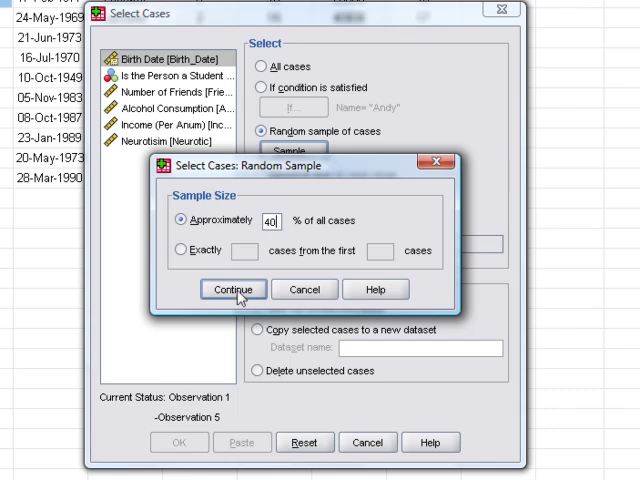
left_click(233, 289)
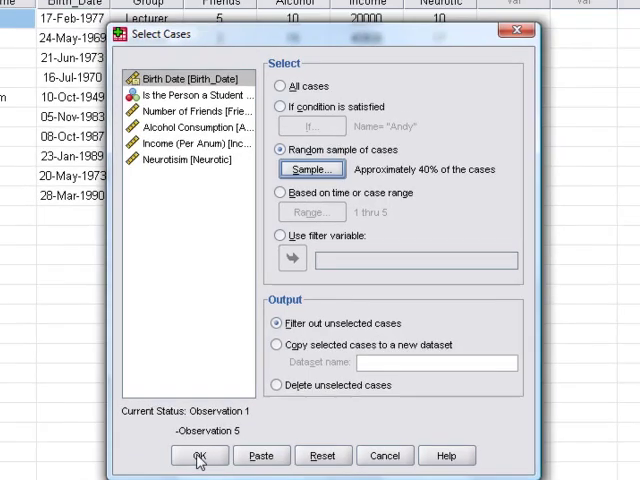
left_click(202, 453)
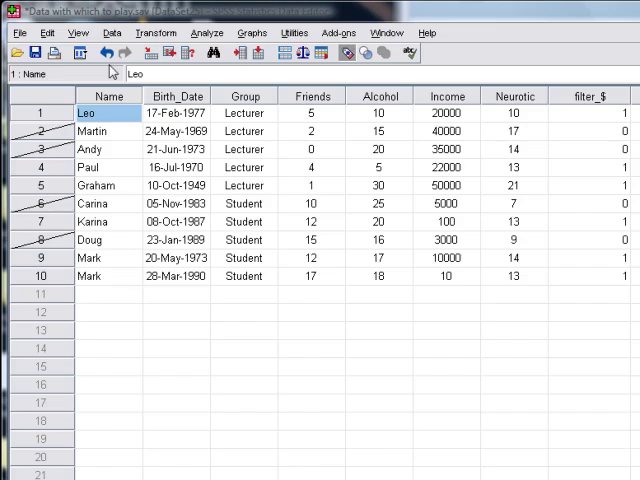
Switch Select Cases to 'If condition is satisfied' and bring up the If condition builder.
left_click(117, 26)
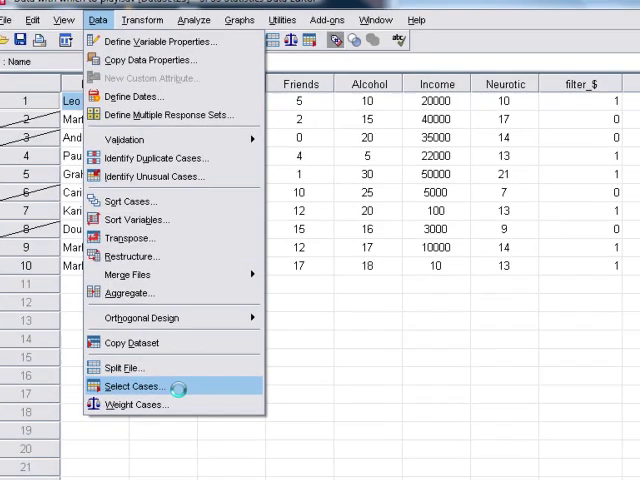
left_click(135, 383)
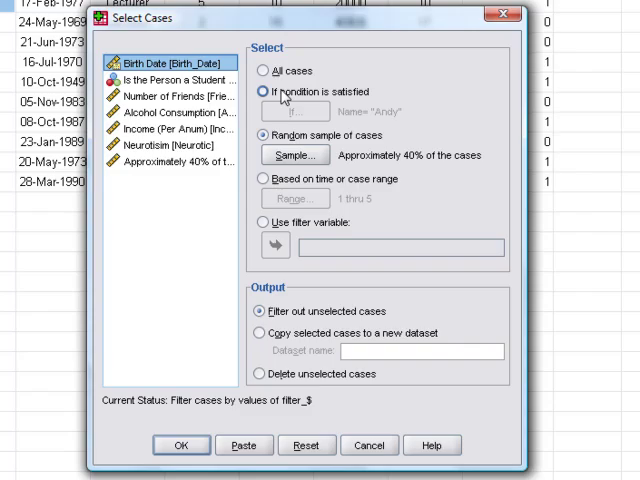
left_click(262, 92)
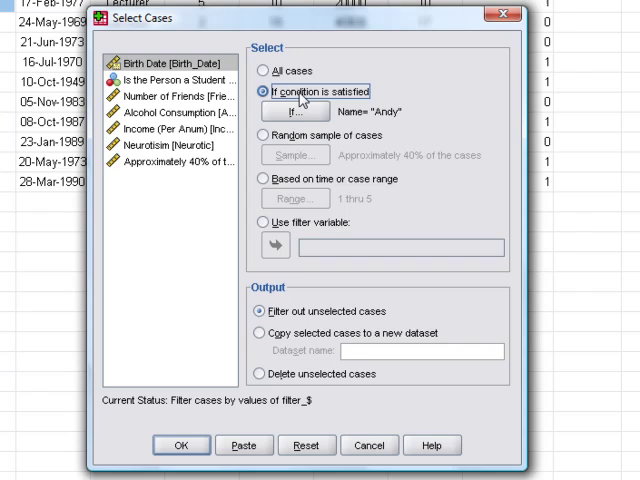
left_click(290, 110)
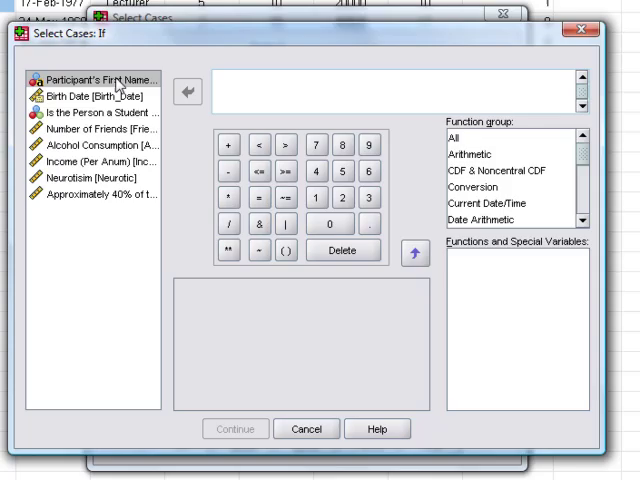
Build and apply the condition Name = "Mark" so only cases 9 and 10 stay selected.
left_click(110, 81)
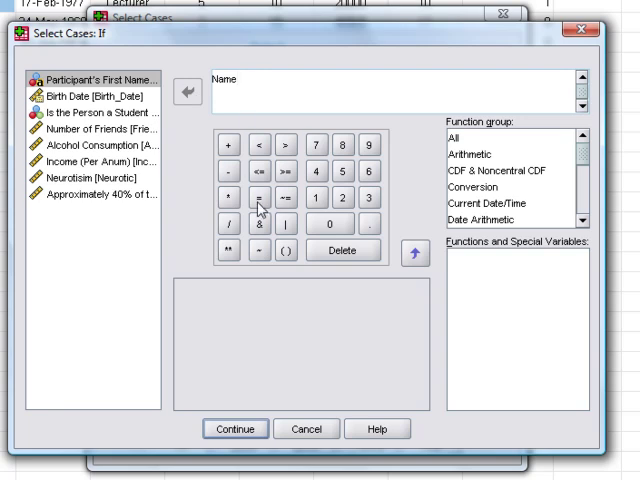
left_click(258, 193)
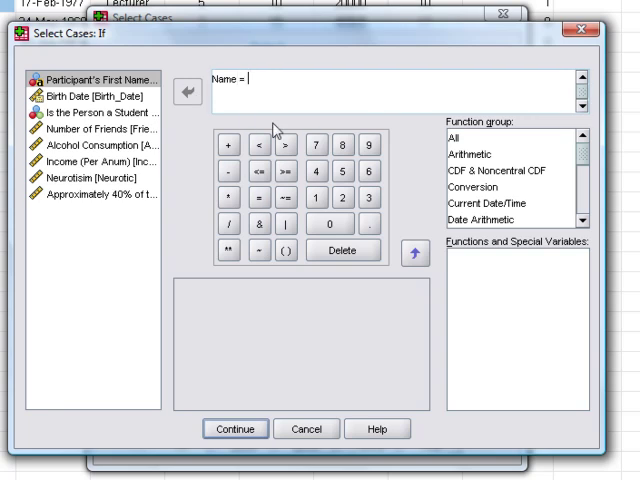
type("\"Mar")
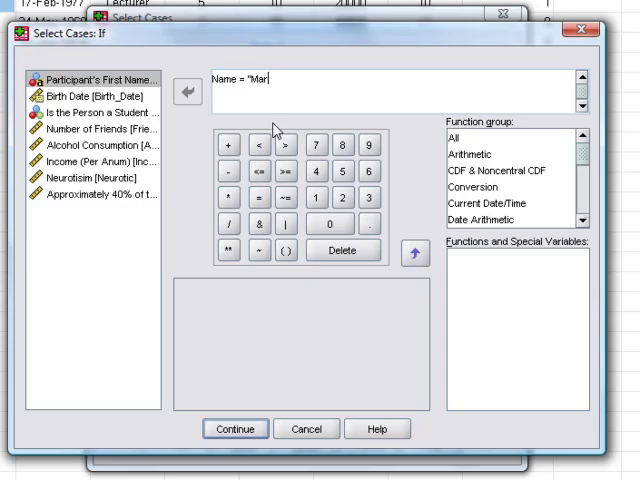
type("k\"")
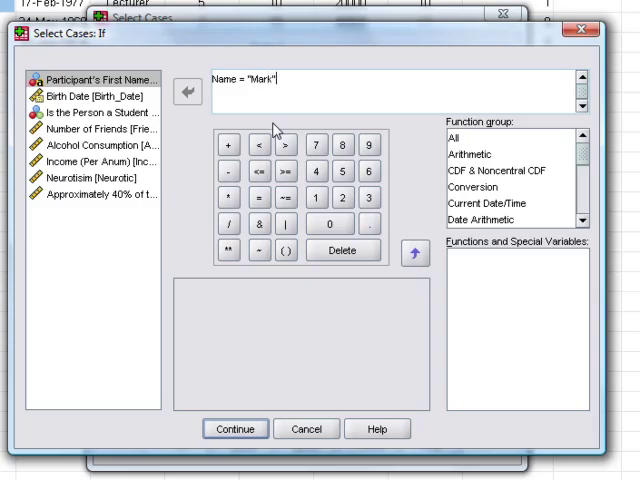
mouse_move(305, 97)
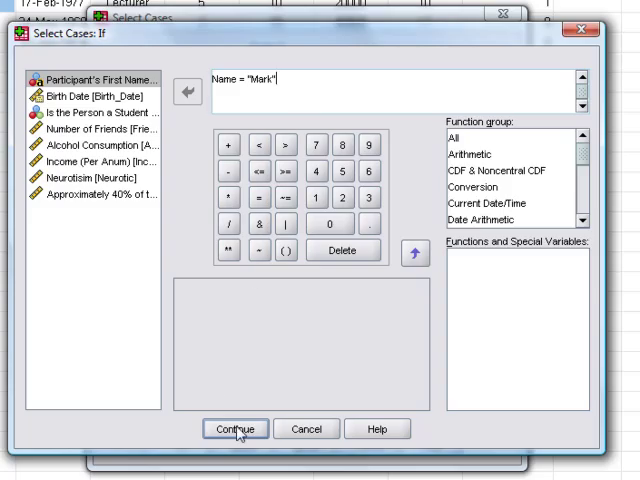
left_click(237, 428)
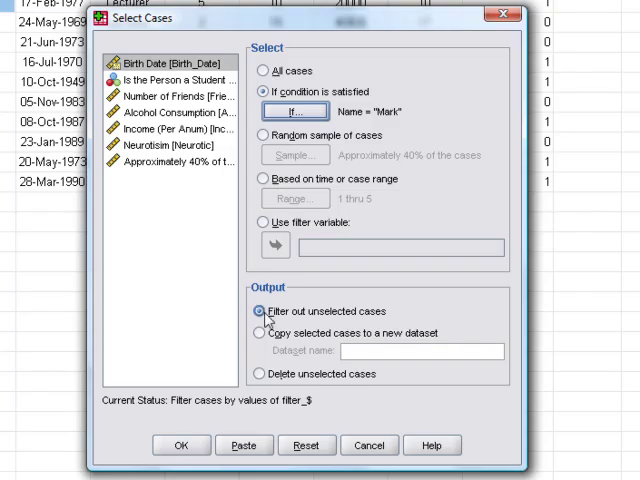
left_click(196, 444)
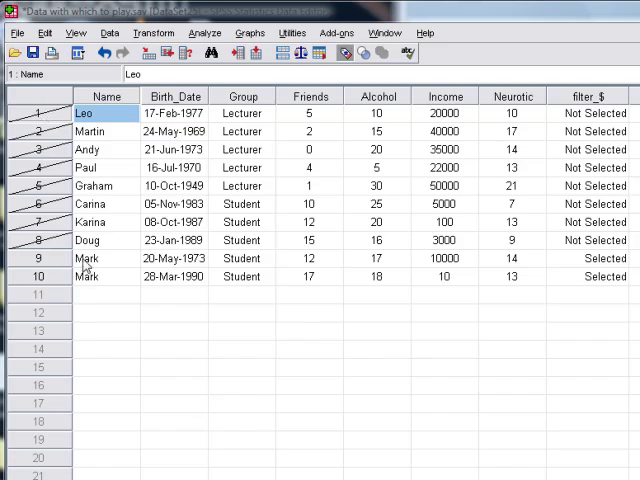
mouse_move(203, 350)
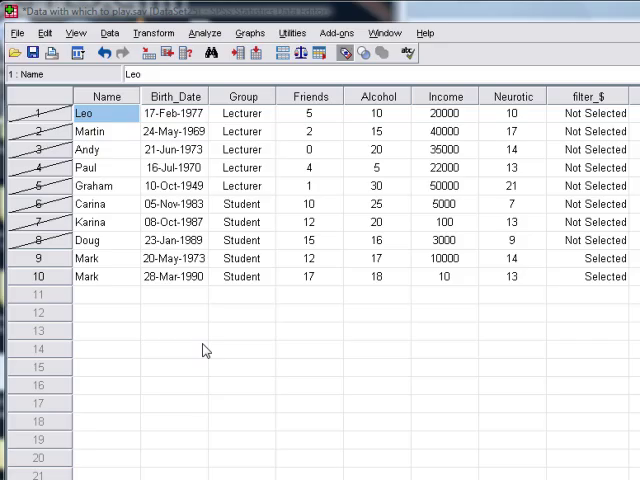
mouse_move(597, 98)
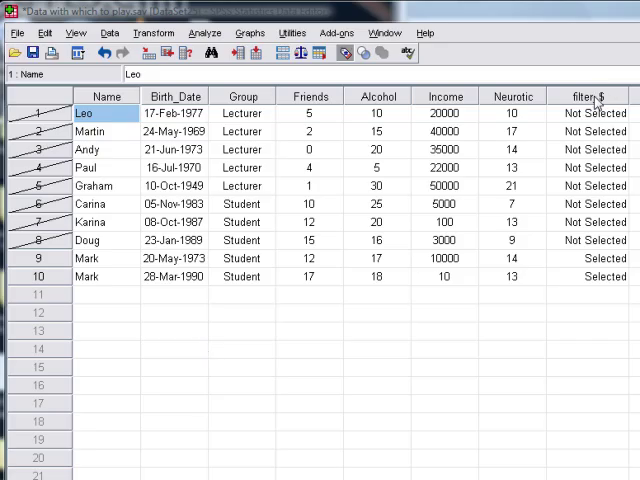
scroll("right", 3)
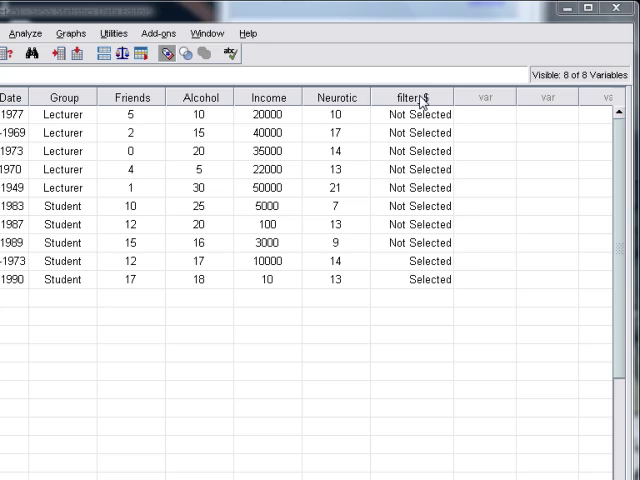
mouse_move(410, 221)
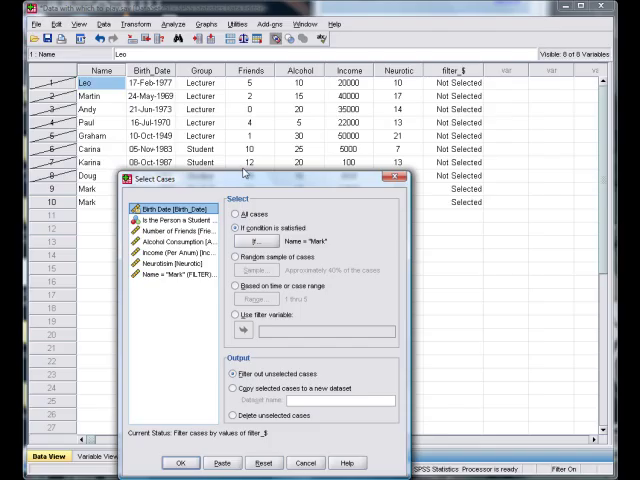
mouse_move(212, 148)
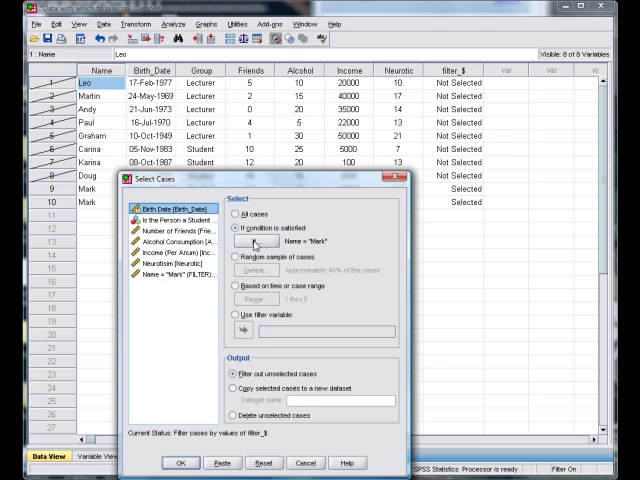
Replace the condition with Group = 2 and accept it.
left_click(246, 243)
type("Group = 2")
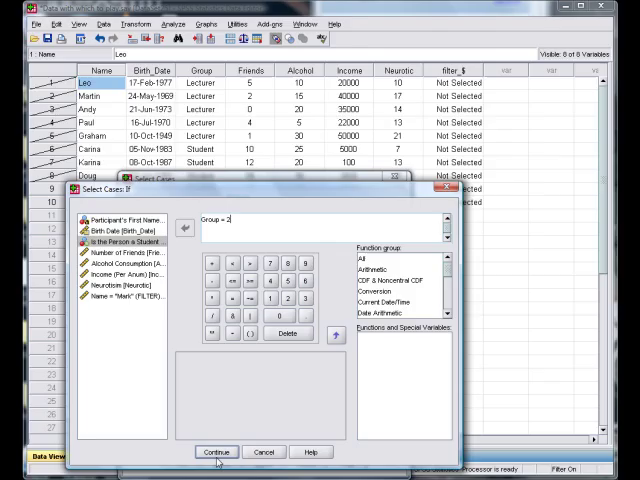
left_click(221, 453)
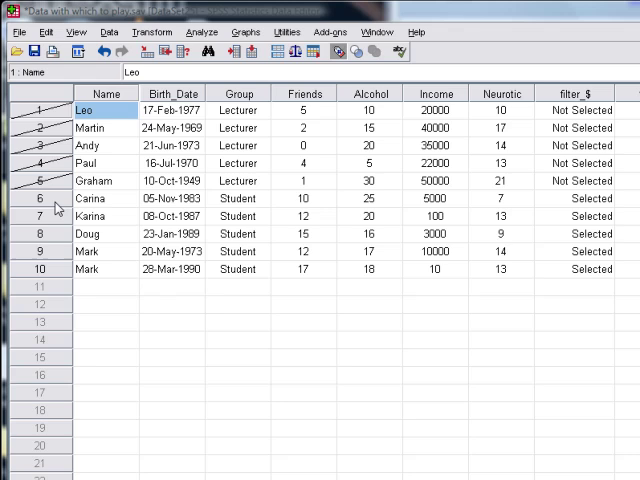
mouse_move(251, 256)
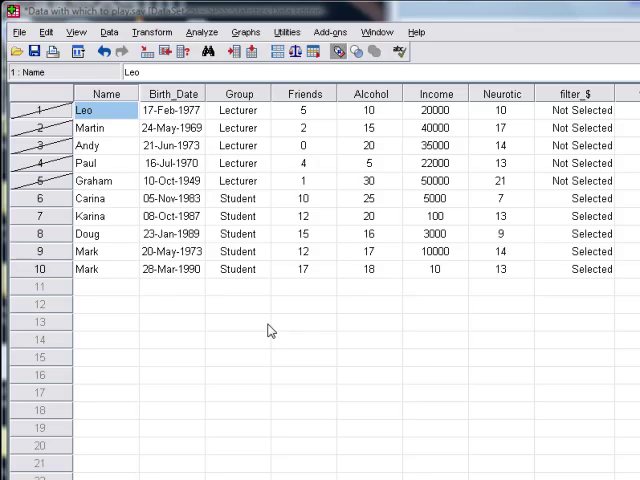
mouse_move(275, 335)
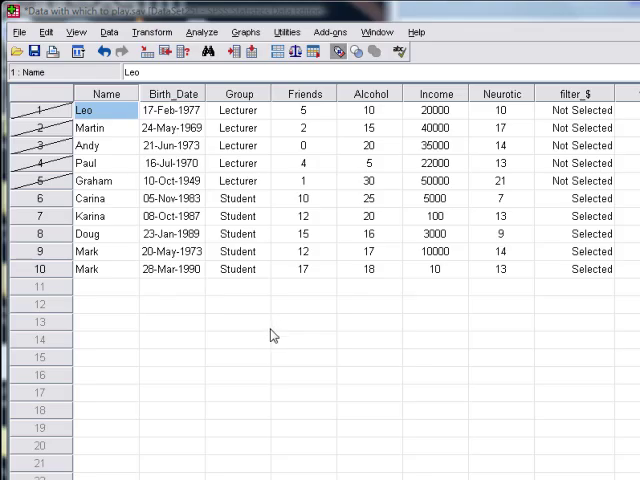
Return to the Data commands with the Group = 2 filter still active.
left_click(110, 31)
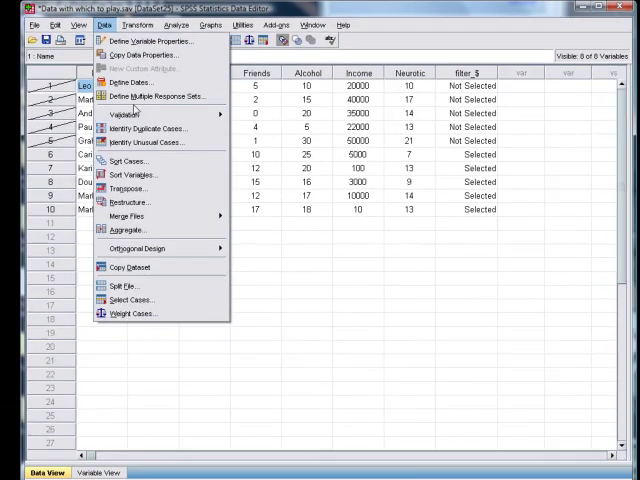
Change the selection condition to Neurotic > 10.
left_click(130, 300)
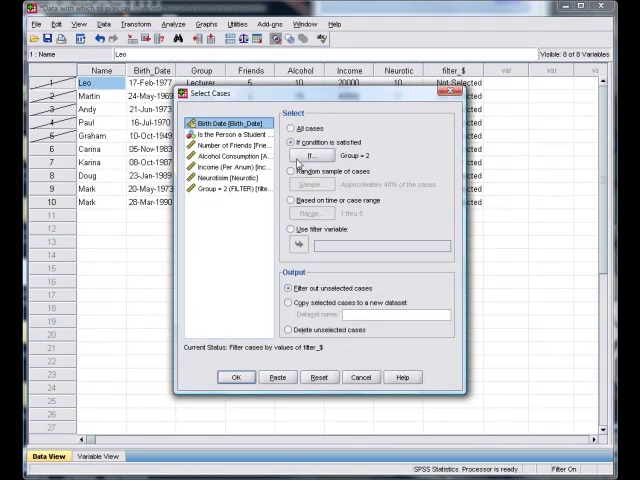
left_click(313, 155)
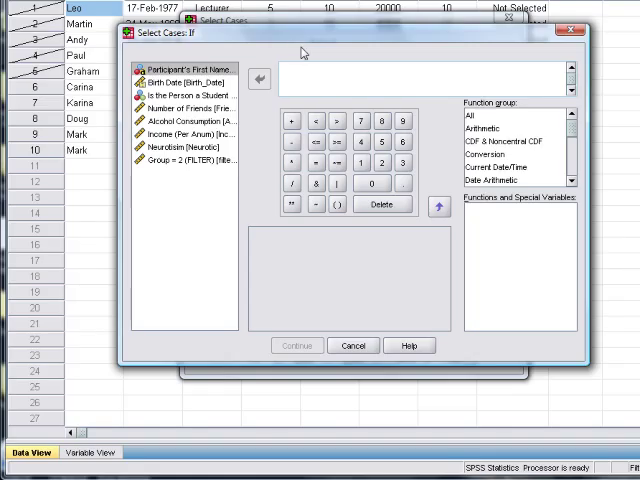
left_click(190, 108)
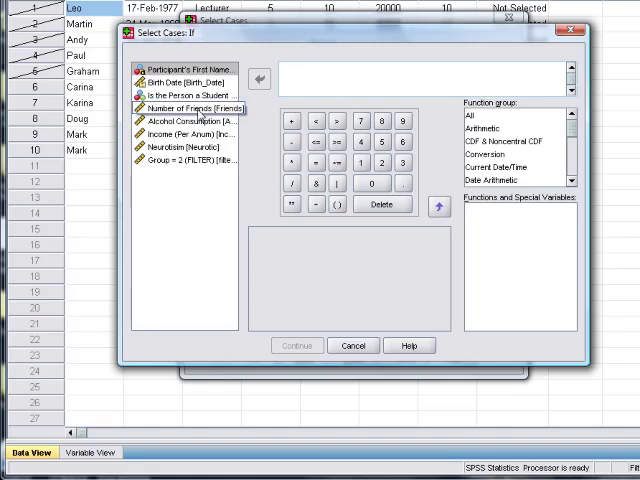
left_click(188, 133)
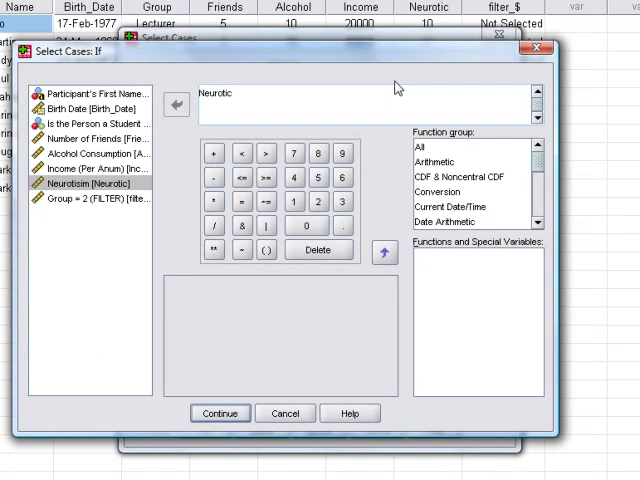
type(">1")
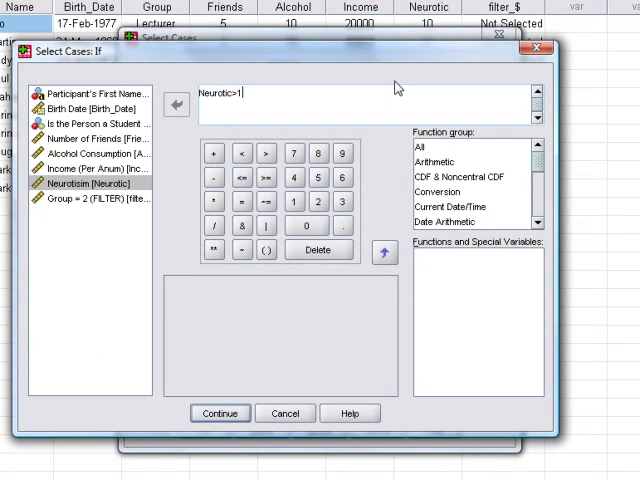
type("0")
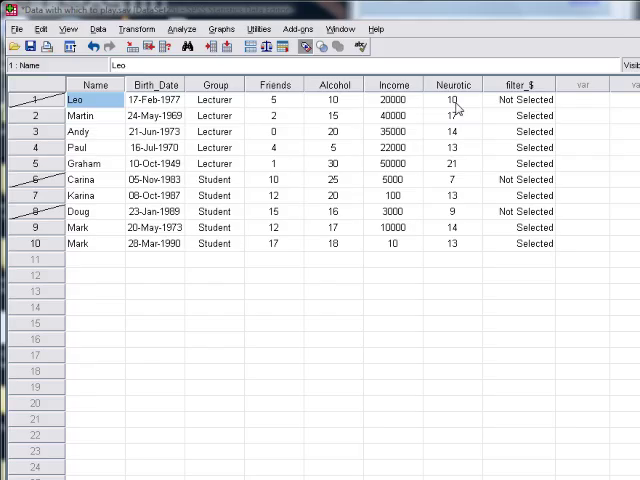
mouse_move(52, 225)
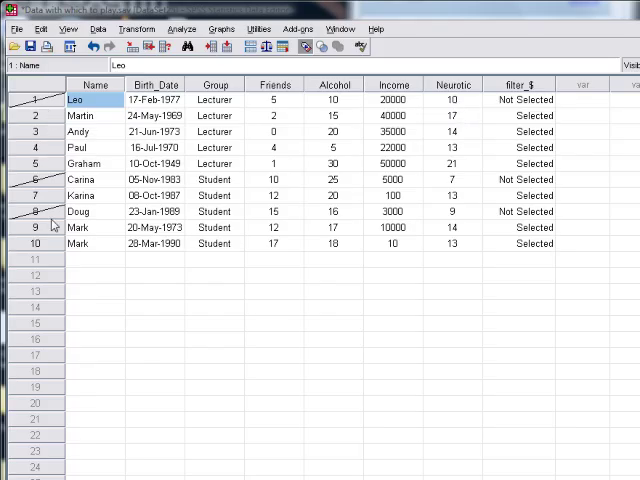
mouse_move(452, 215)
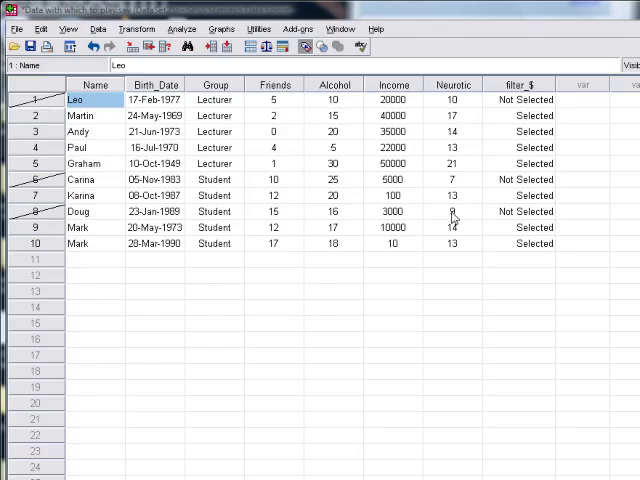
left_click(452, 211)
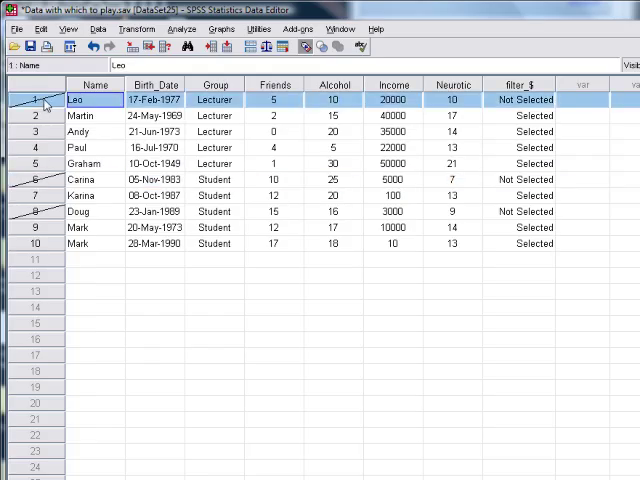
mouse_move(473, 101)
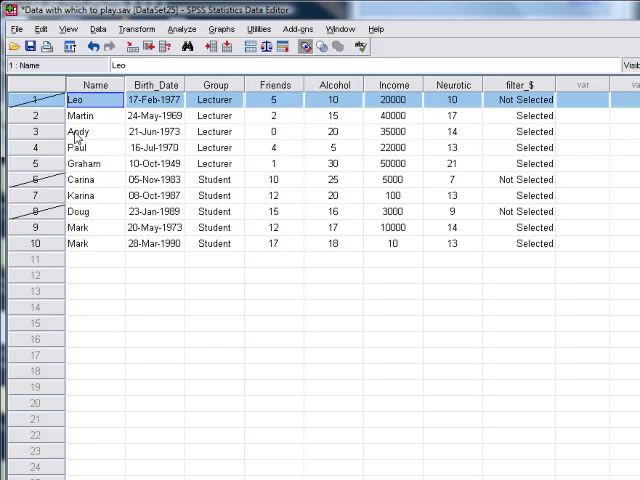
left_click(470, 114)
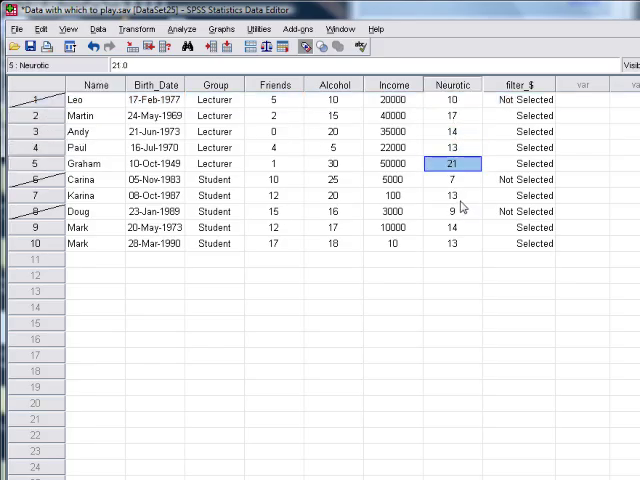
Select cases with the If condition Neurotic >= 10, excluding Carina and Doug.
left_click(104, 29)
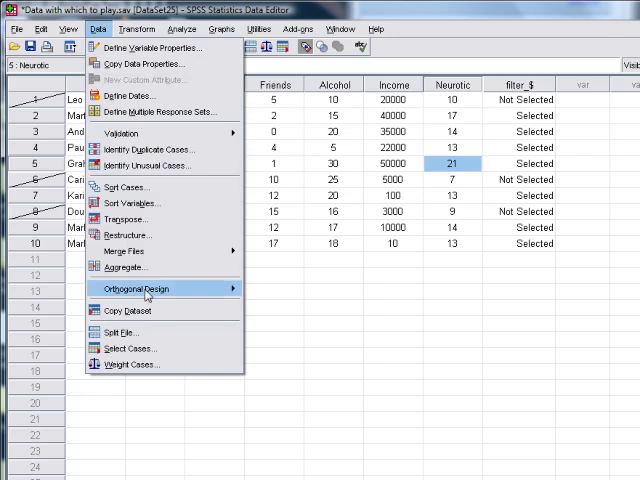
left_click(130, 348)
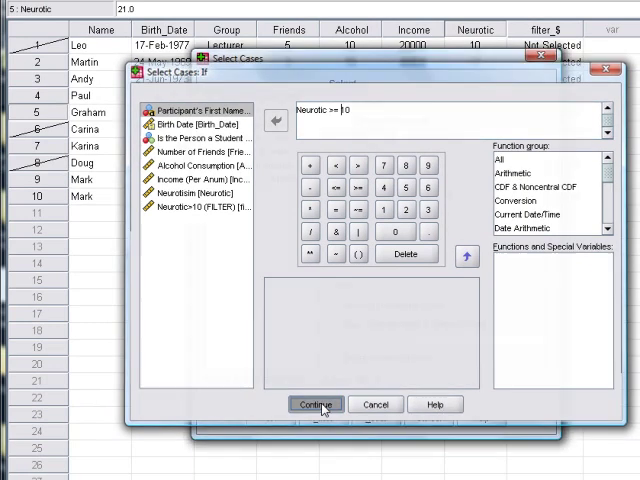
left_click(314, 404)
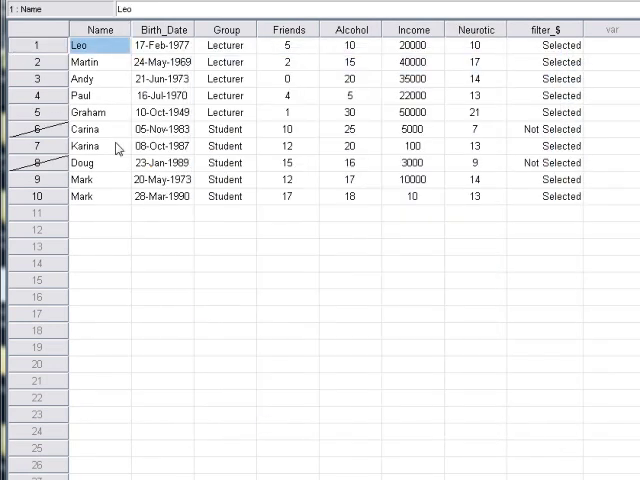
mouse_move(495, 59)
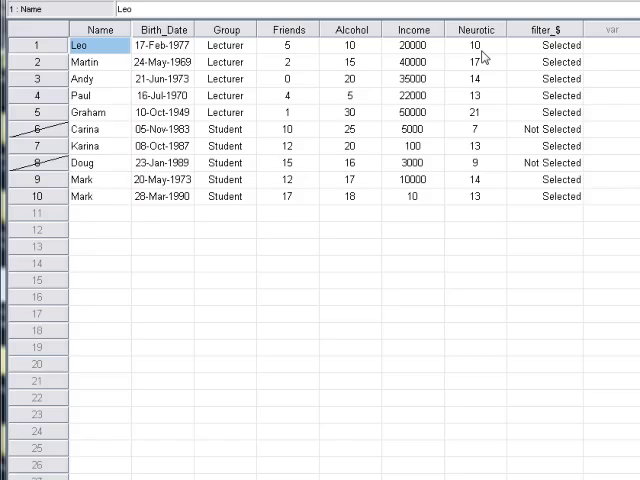
mouse_move(350, 348)
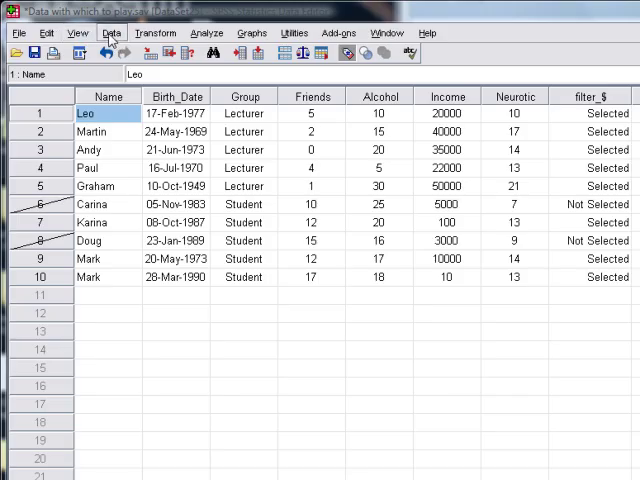
Enter 0/1 values into filter_$ so Leo, Graham, Doug and both Marks are 0 and Carina is 1.
left_click(108, 33)
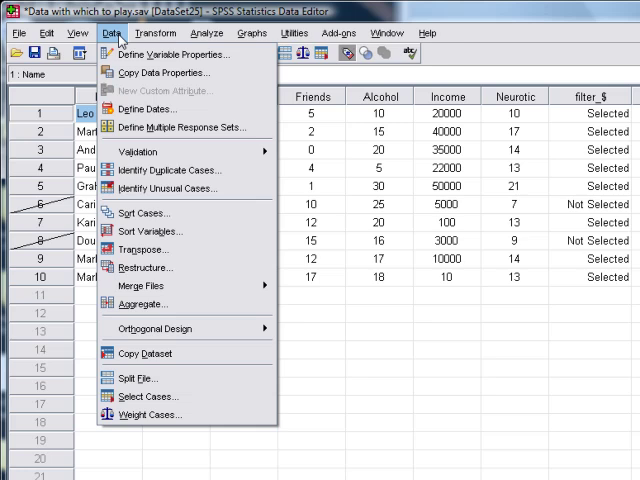
left_click(338, 33)
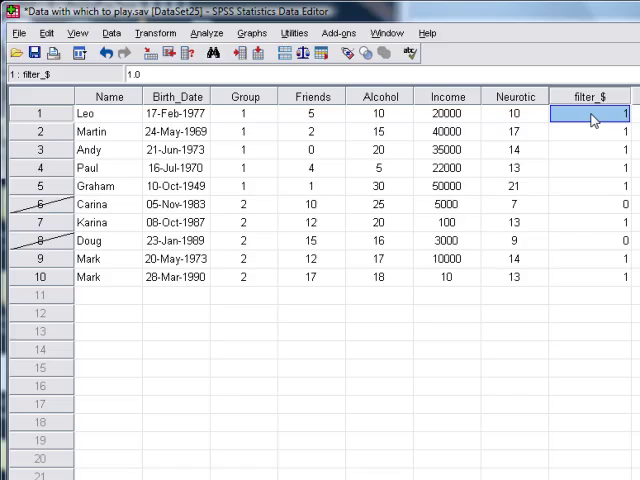
type("0")
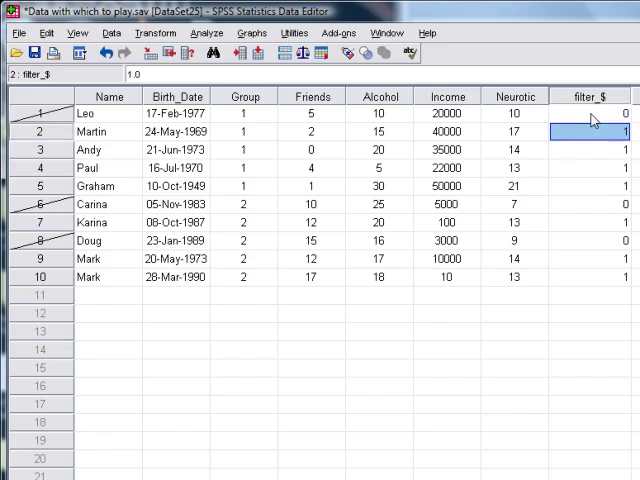
left_click(599, 204)
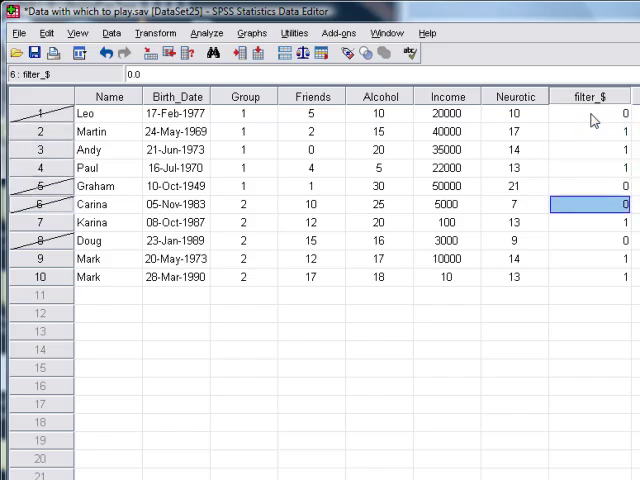
left_click(596, 240)
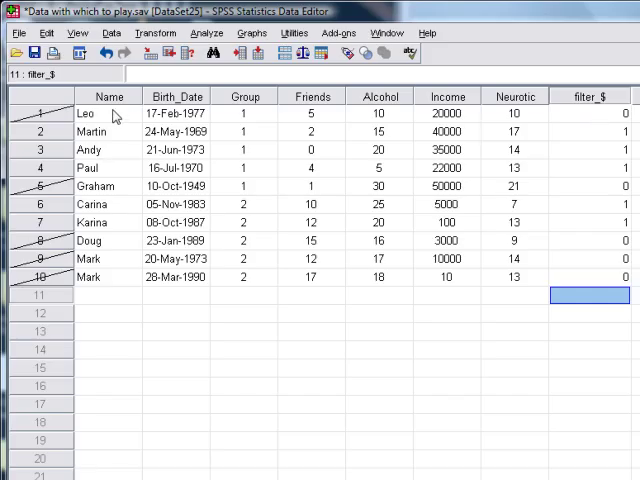
mouse_move(143, 303)
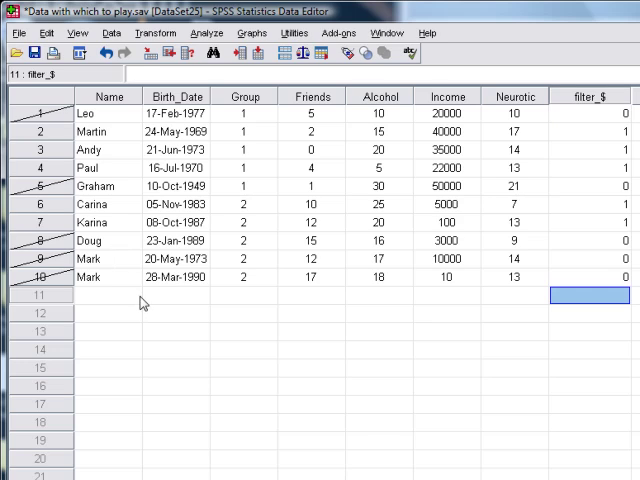
mouse_move(454, 114)
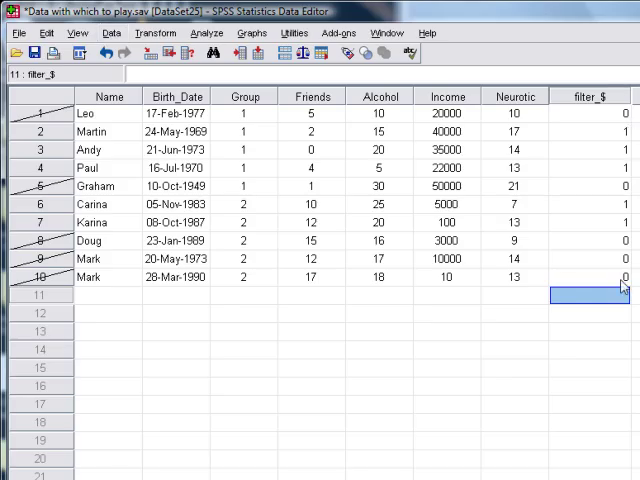
Select cases by filter variable filter_$, keeping cases 1, 5, 8, 9 and 10 excluded.
left_click(122, 34)
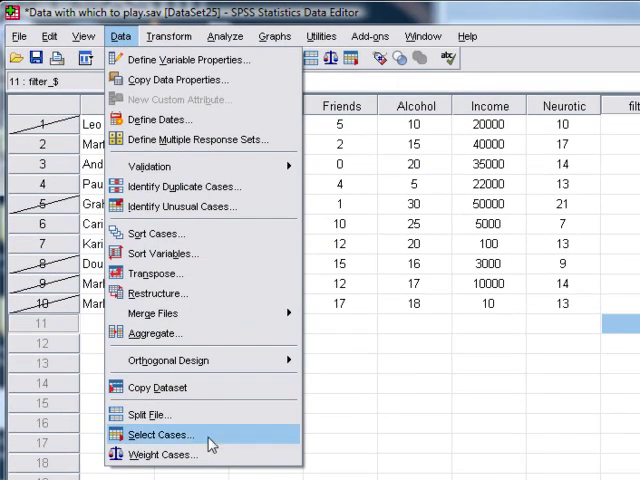
left_click(165, 432)
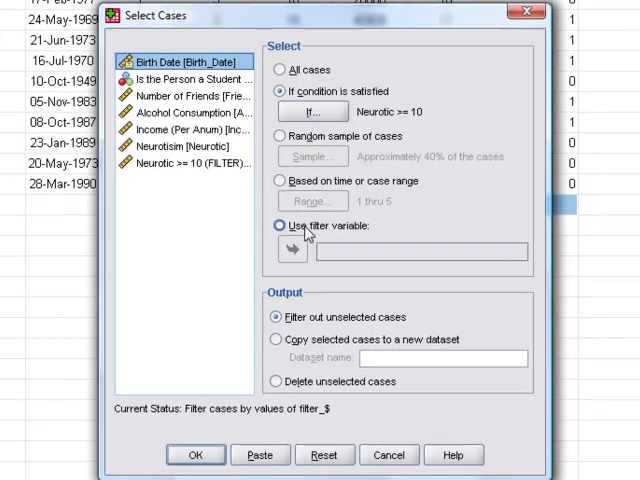
left_click(278, 224)
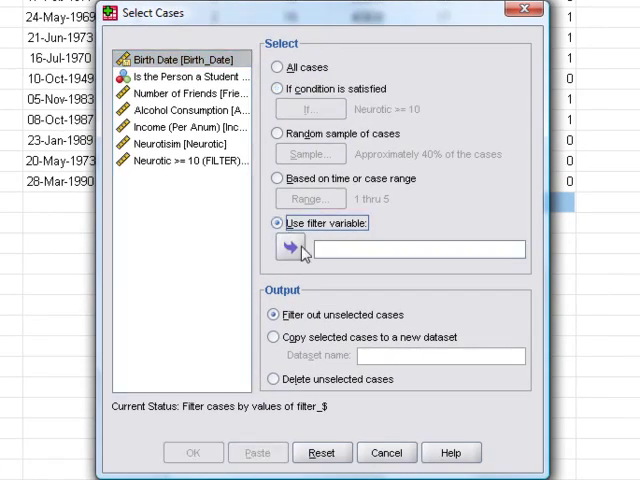
left_click(190, 160)
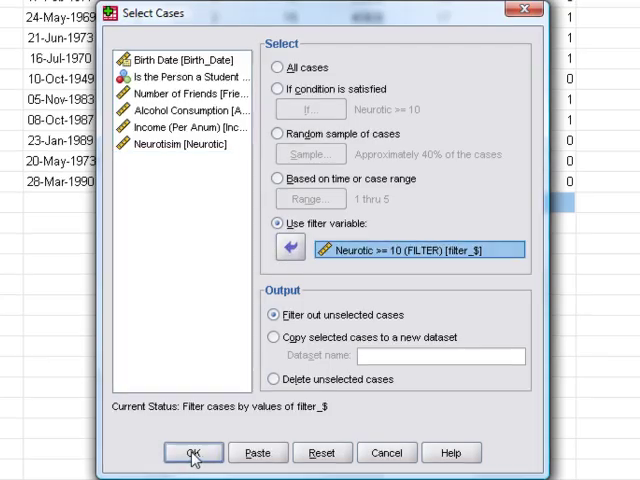
left_click(206, 449)
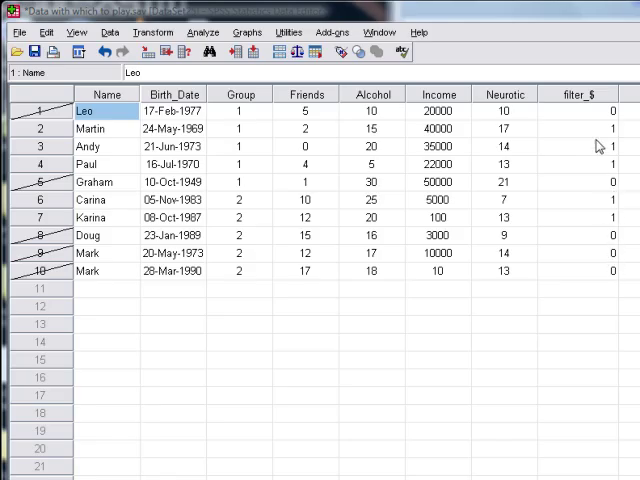
Retype filter_$ so Andy, Karina and row 9 Mark are 0 and all others 1.
left_click(590, 130)
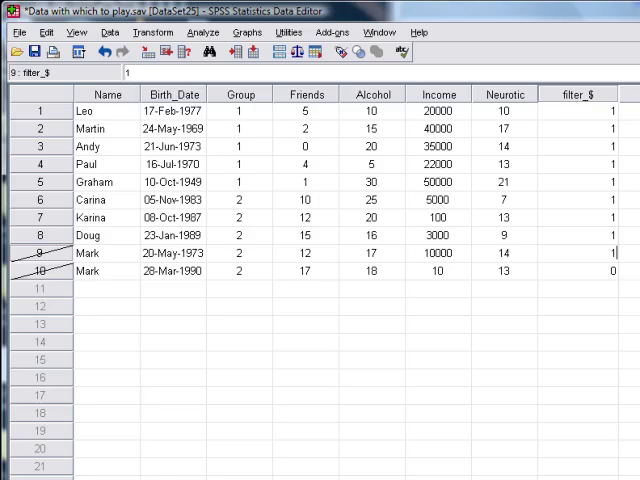
left_click(577, 290)
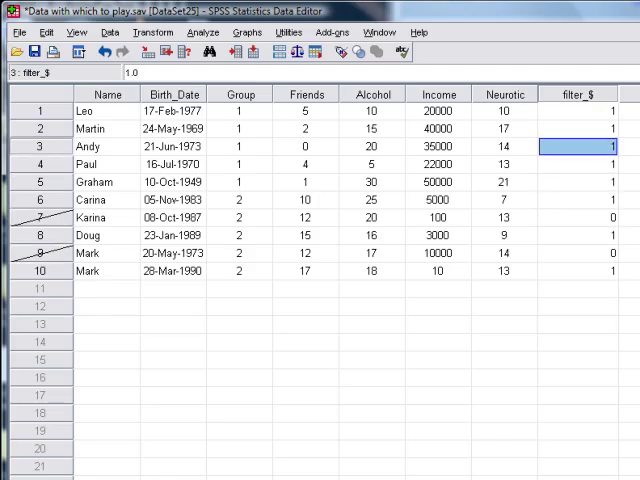
left_click(580, 166)
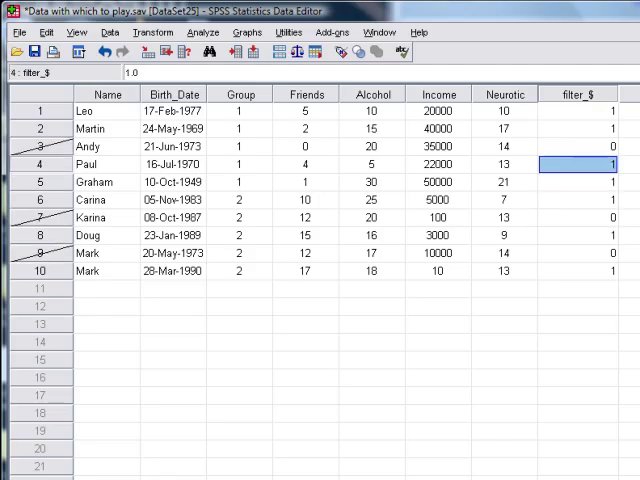